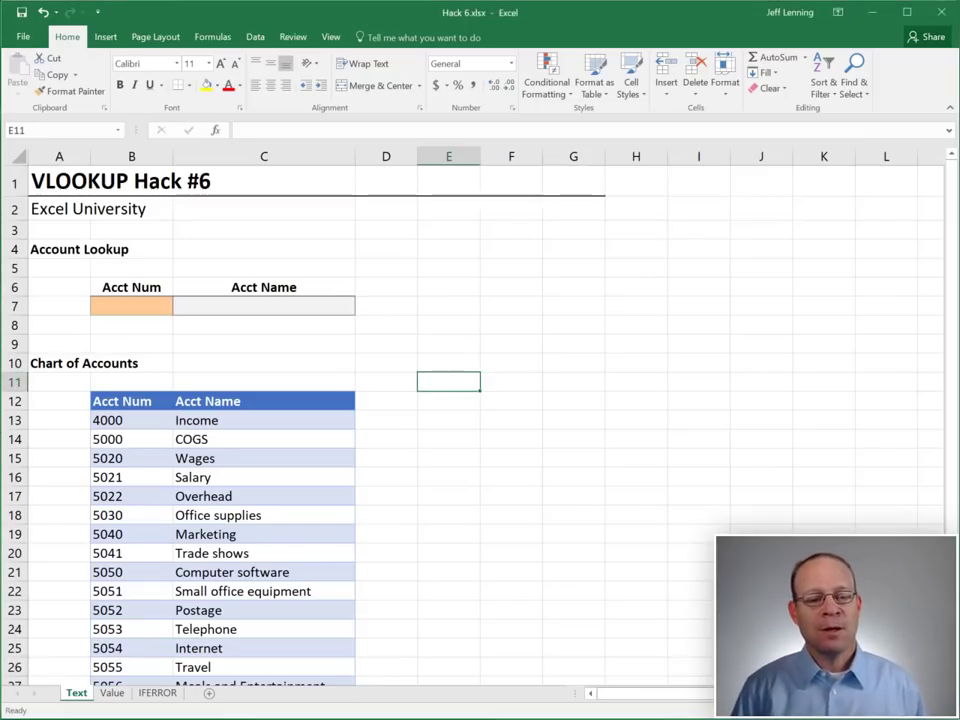
Enter account number 4000 in B7 on the Text sheet and select C7
{"action": "left_click", "coordinate": [131, 306]}
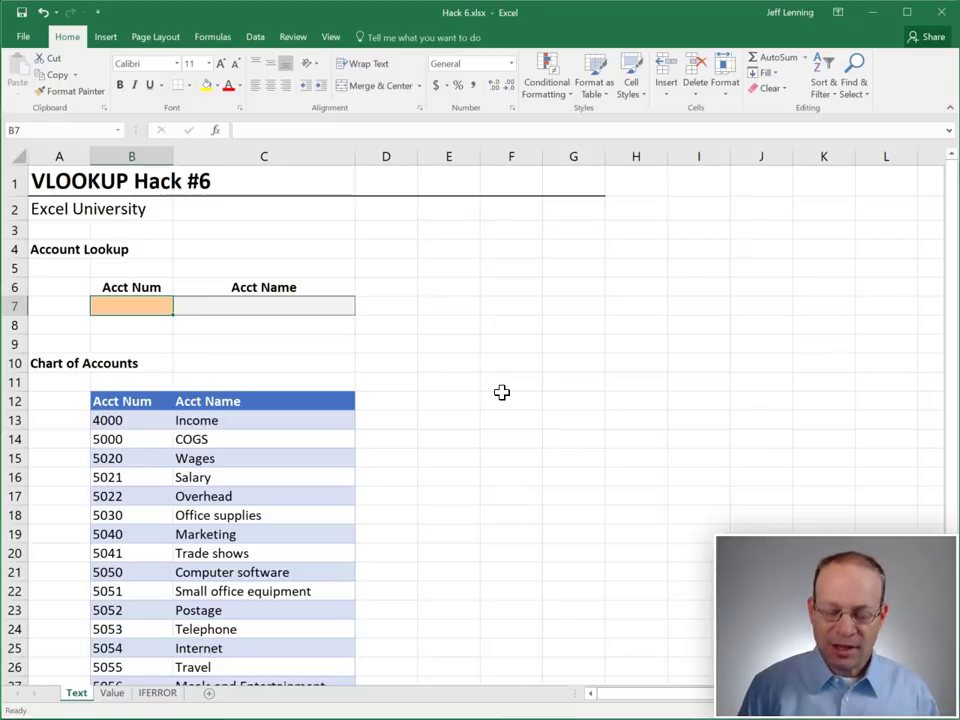
{"action": "type", "text": "4000"}
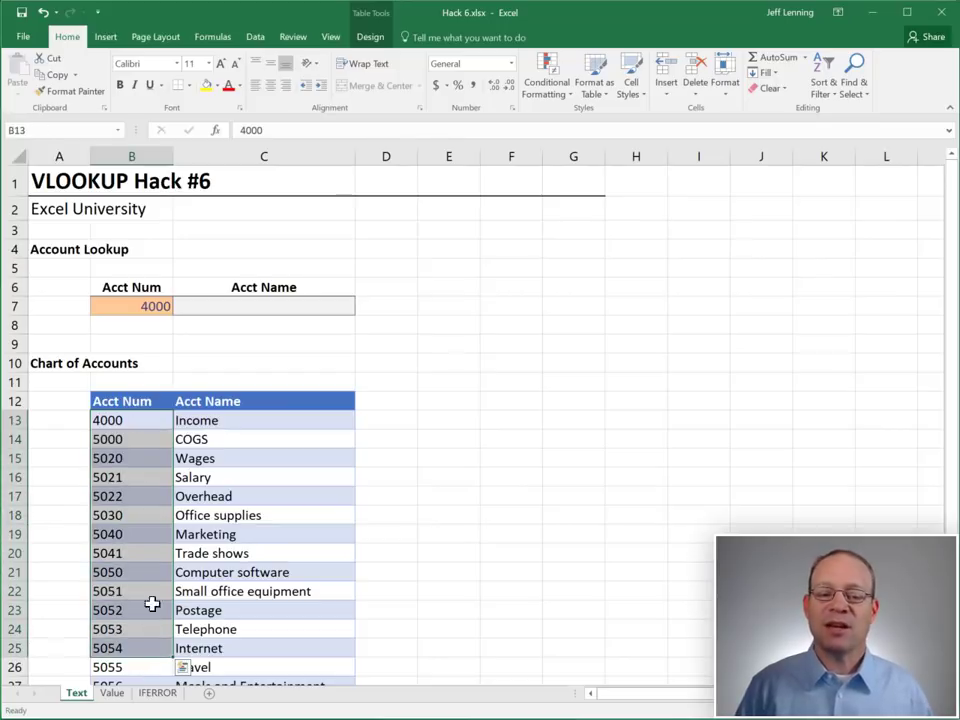
{"action": "left_click", "coordinate": [131, 306]}
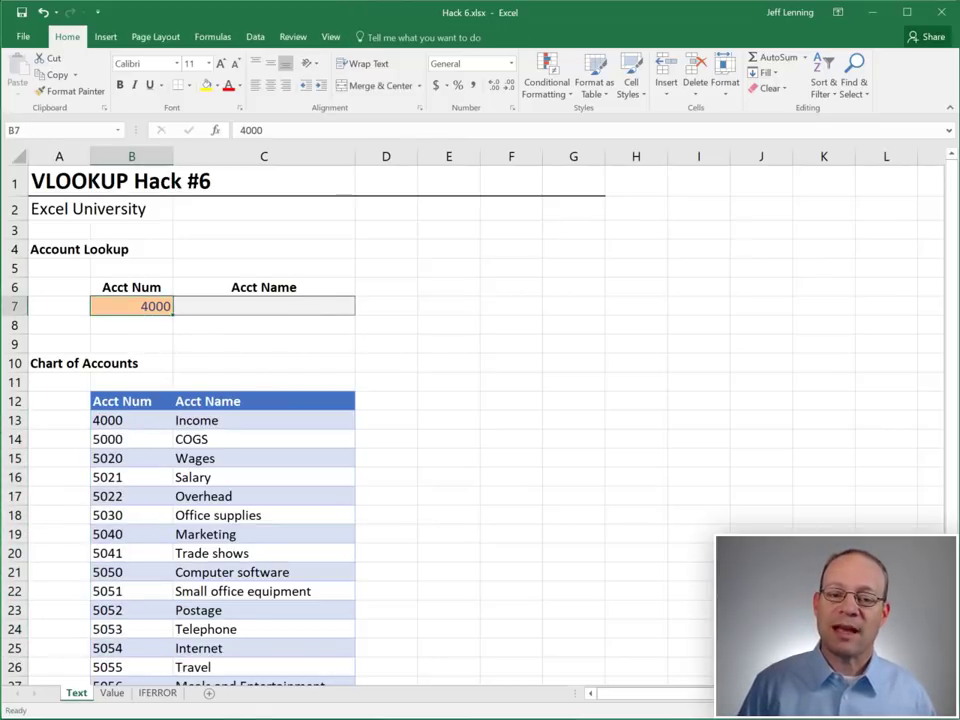
{"action": "left_click", "coordinate": [264, 306]}
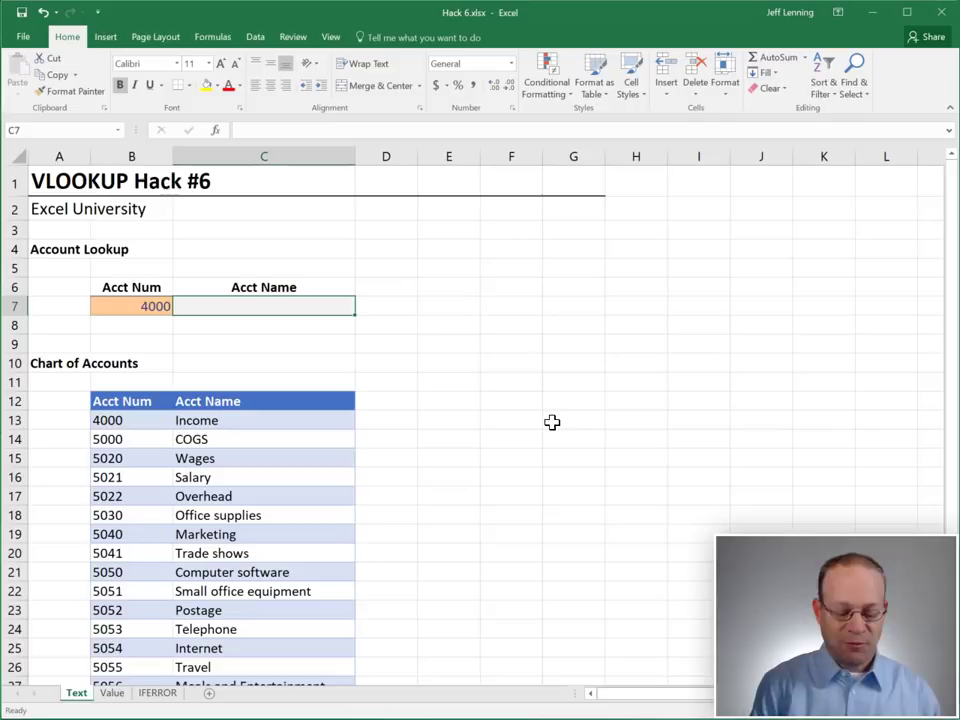
Build =VLOOKUP(B7,table1,2,false) in C7 for an exact-match account name lookup
{"action": "type", "text": "=VLOOKUP("}
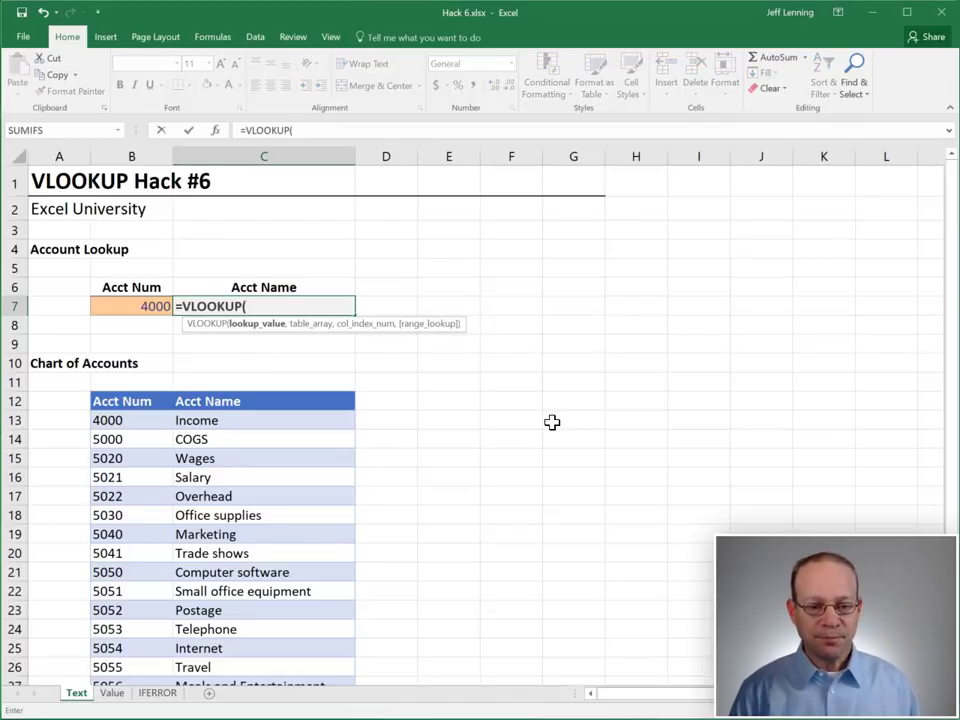
{"action": "left_click", "coordinate": [131, 306]}
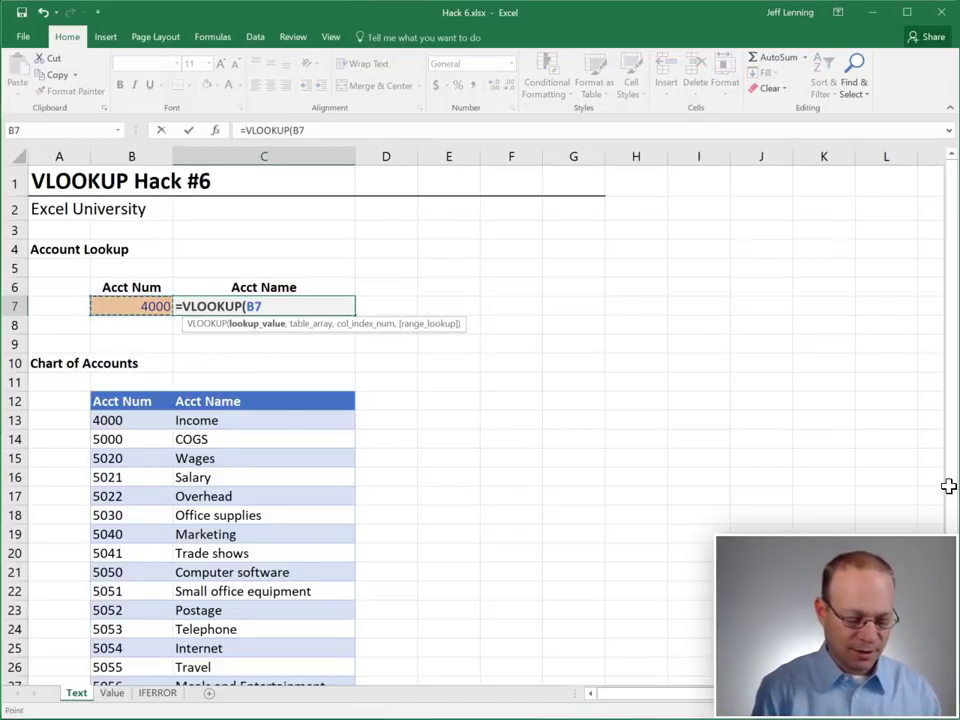
{"action": "type", "text": ",table1,"}
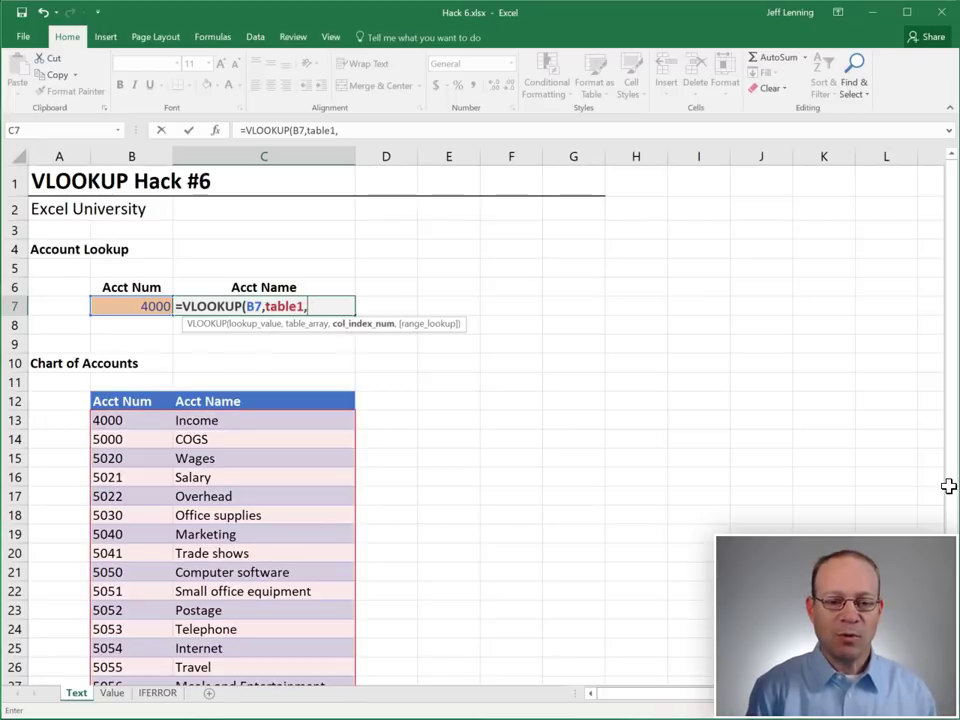
{"action": "type", "text": "2,"}
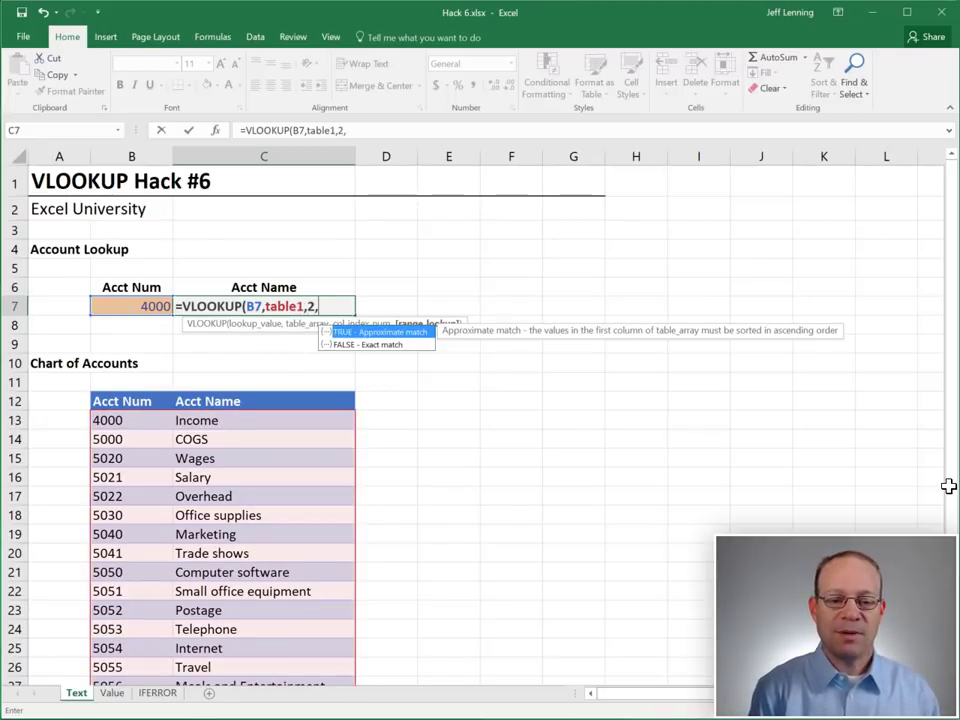
{"action": "type", "text": "false"}
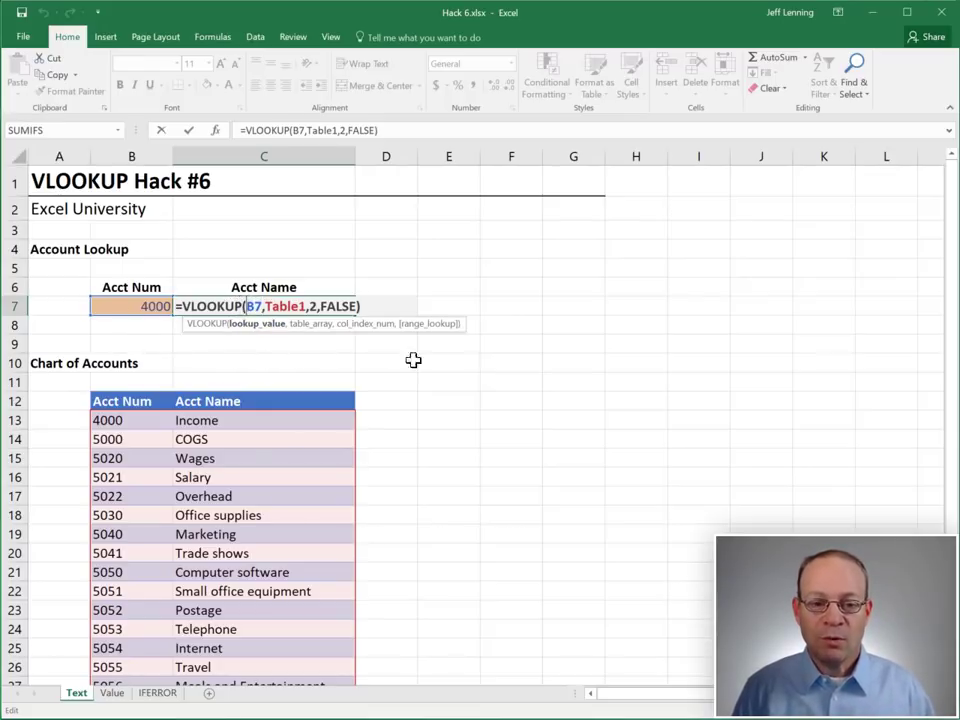
Change C7 to =VLOOKUP(TEXT(B7,0),Table1,2,FALSE) and test accounts 5000 and 5020
{"action": "type", "text": "TEXT("}
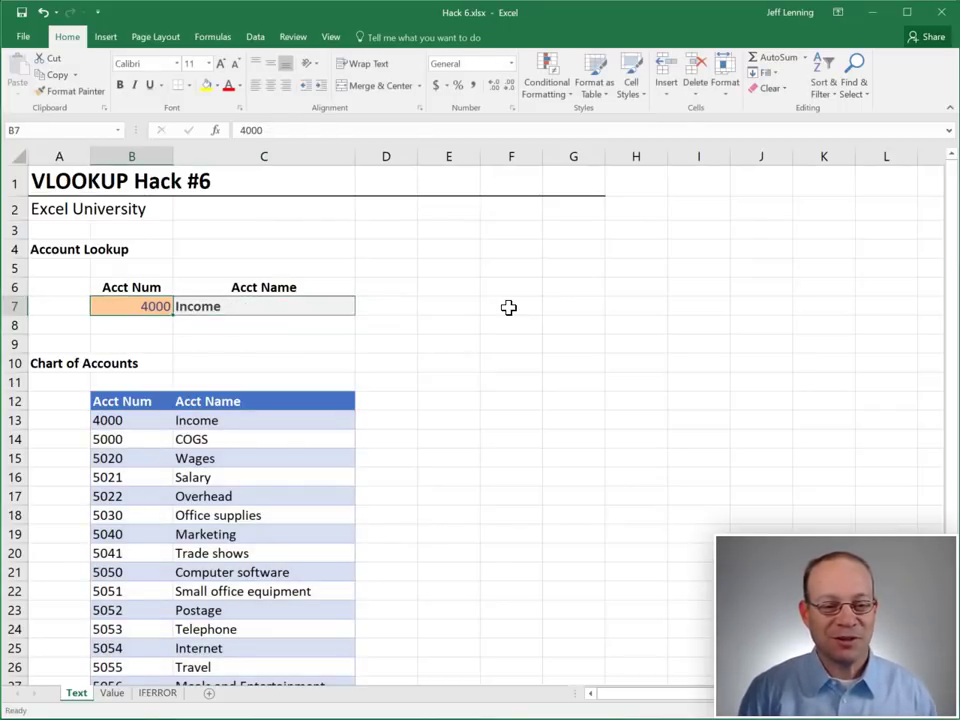
{"action": "type", "text": "5000"}
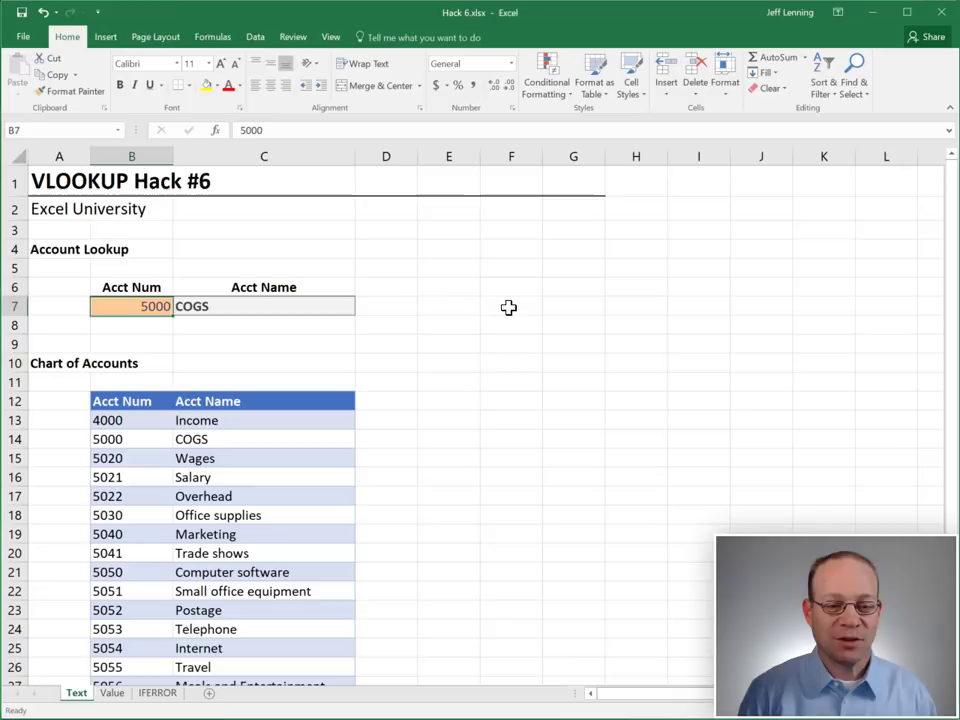
{"action": "type", "text": "5020"}
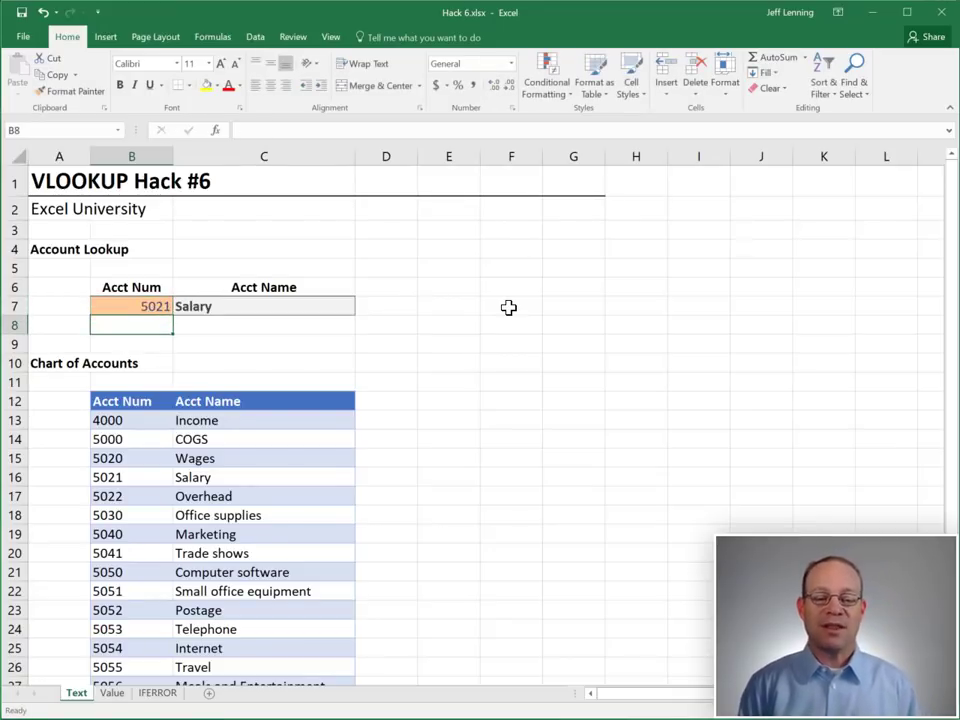
{"action": "type", "text": "=VLOOKUP(TEXT(B7,0),Table1,2,FALSE)"}
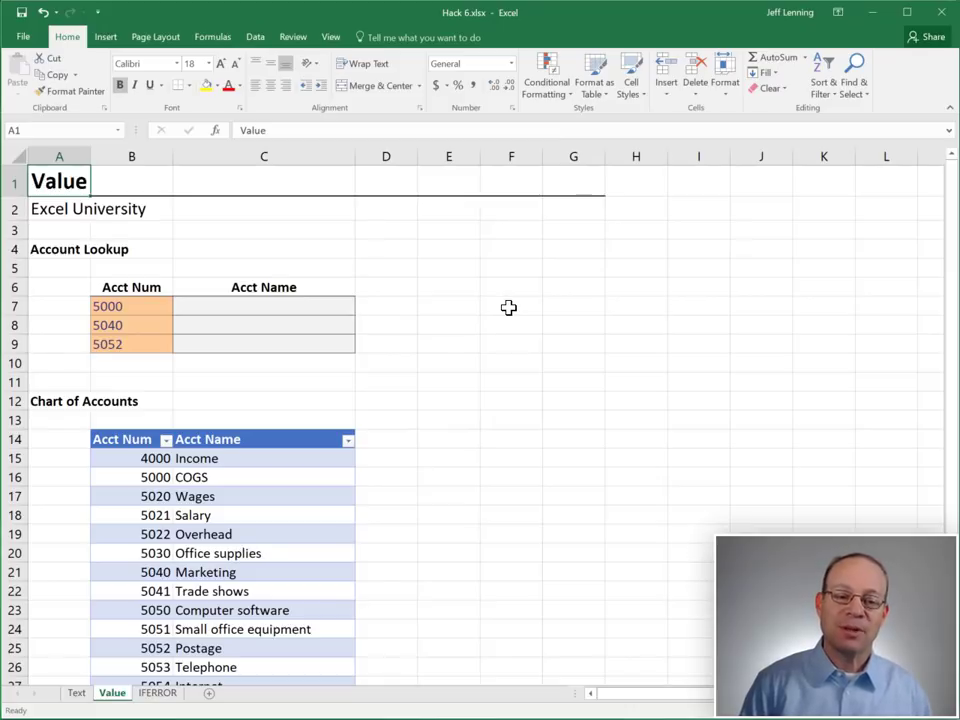
{"action": "mouse_move", "coordinate": [503, 309]}
{"action": "type", "text": "=VLOOKUP(B7"}
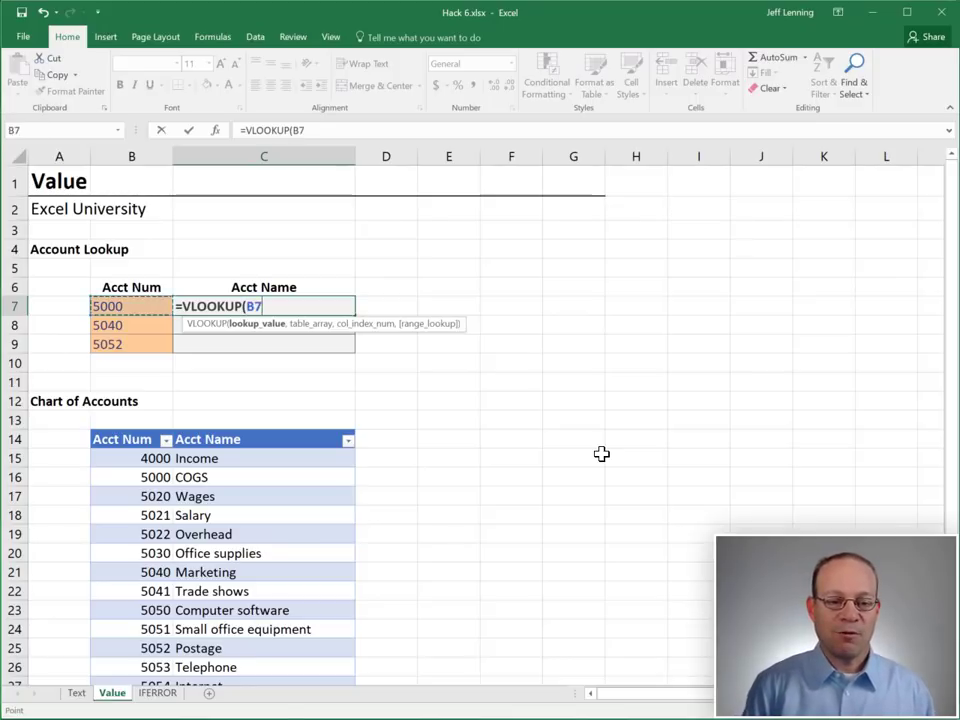
Enter =VLOOKUP(B7,table2,2,false) in C7, compare B7 with B16, and reopen C7
{"action": "type", "text": ",table"}
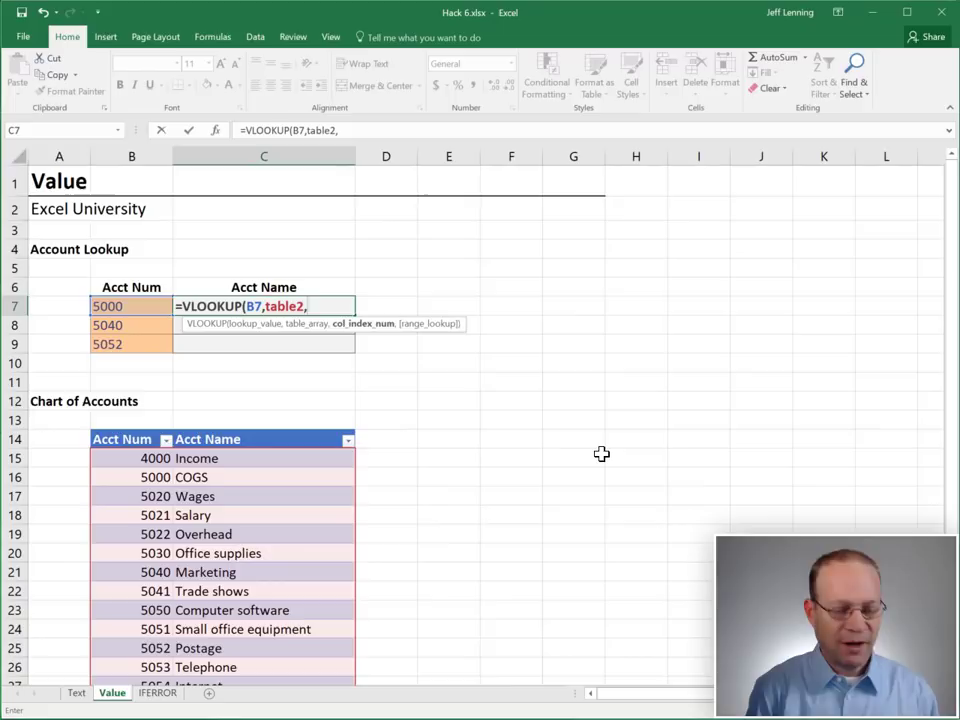
{"action": "type", "text": "2,fa"}
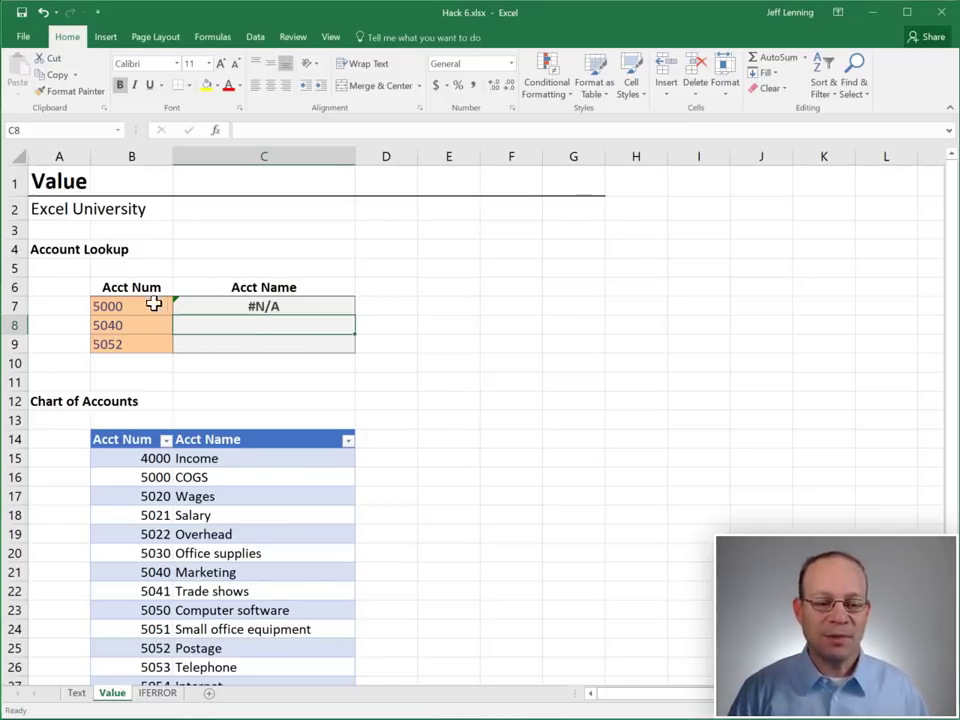
{"action": "left_click", "coordinate": [131, 305]}
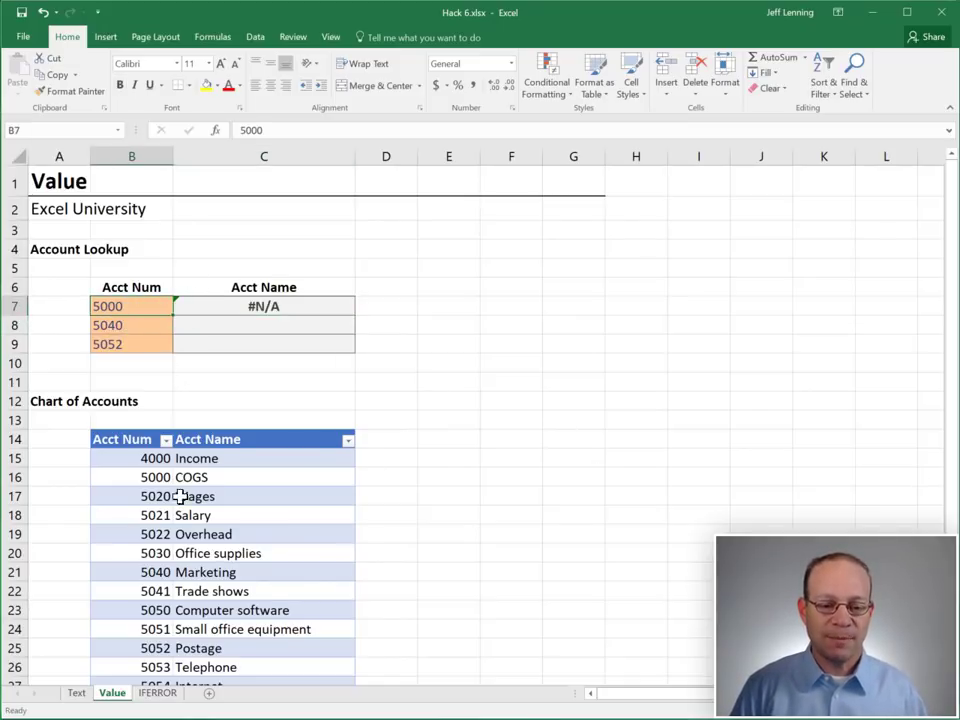
{"action": "left_click", "coordinate": [131, 477]}
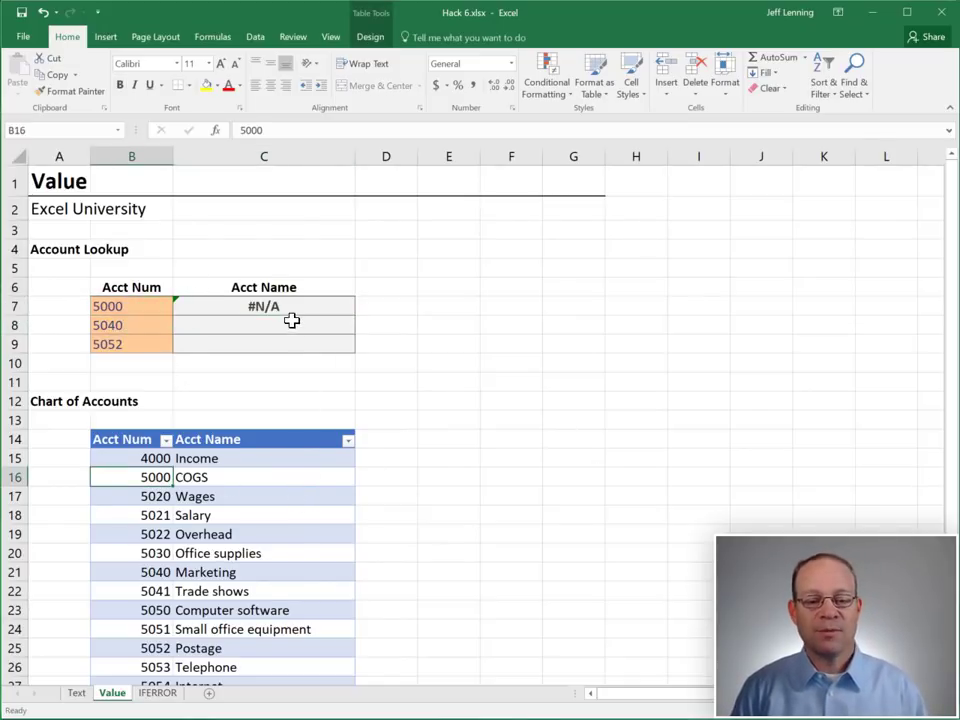
{"action": "left_click", "coordinate": [264, 306]}
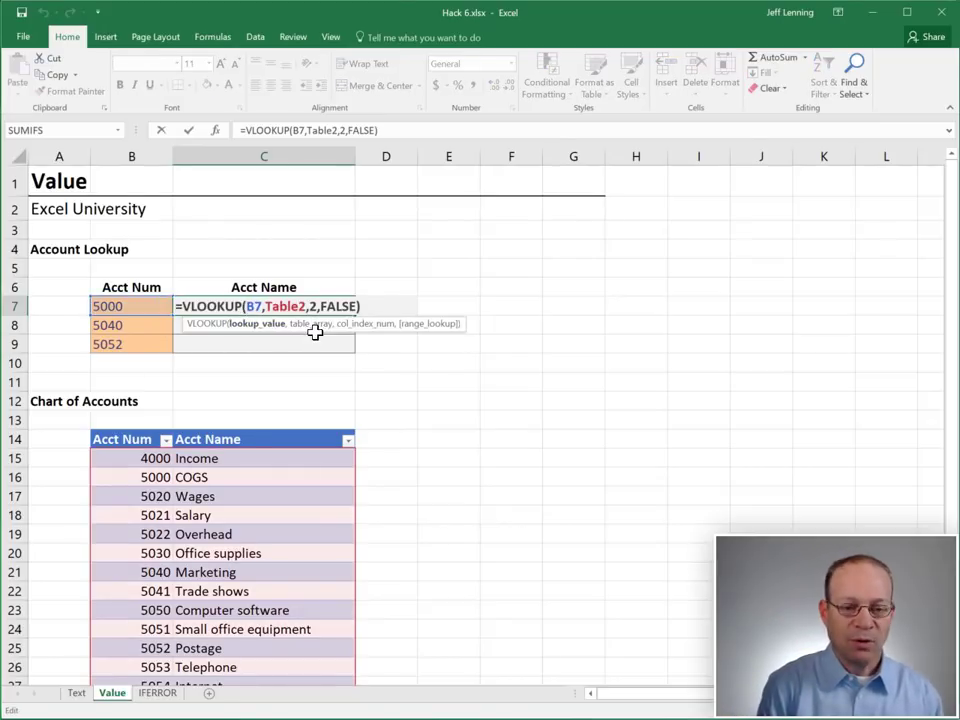
Wrap B7 in VALUE, fill the lookup down to C9, and go to the IFERROR sheet
{"action": "type", "text": "VALUE("}
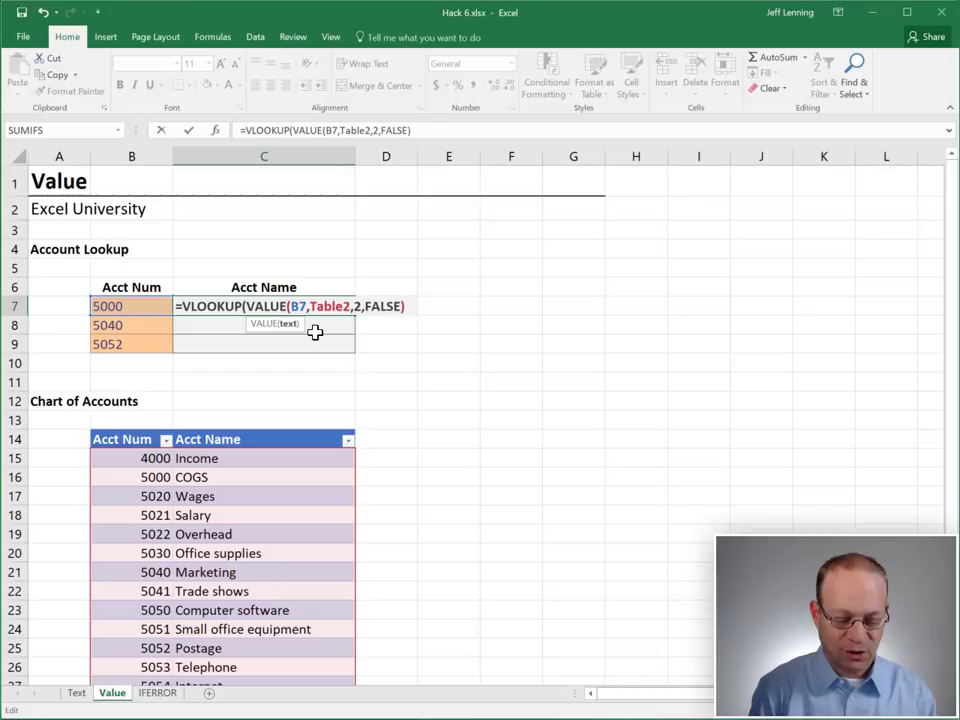
{"action": "left_click", "coordinate": [300, 306]}
{"action": "type", "text": ")"}
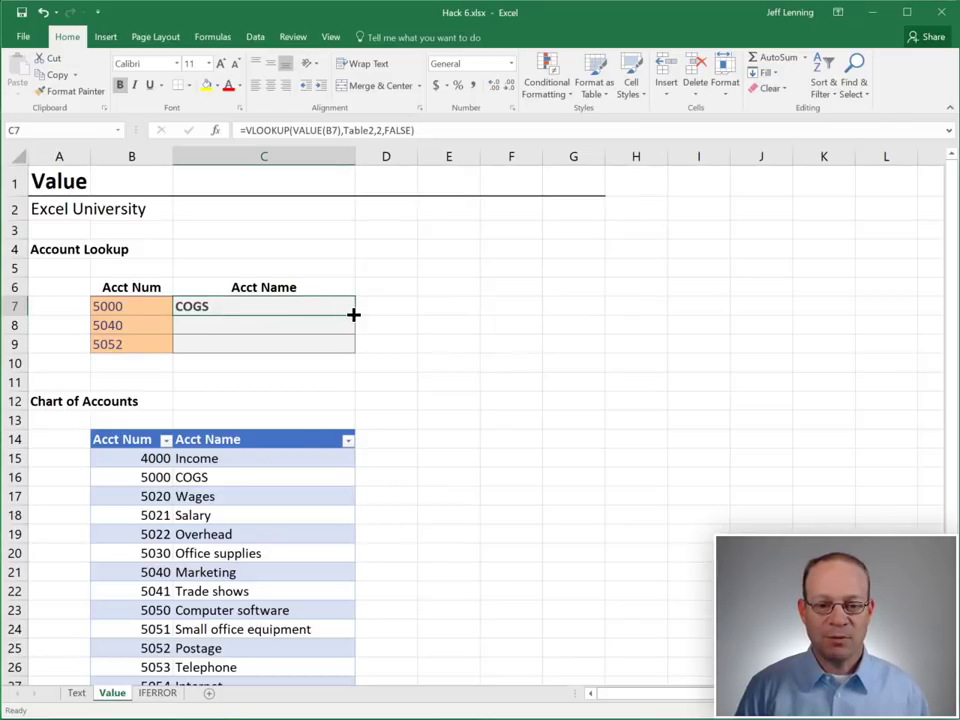
{"action": "left_click_drag", "start_coordinate": [353, 315], "coordinate": [353, 353]}
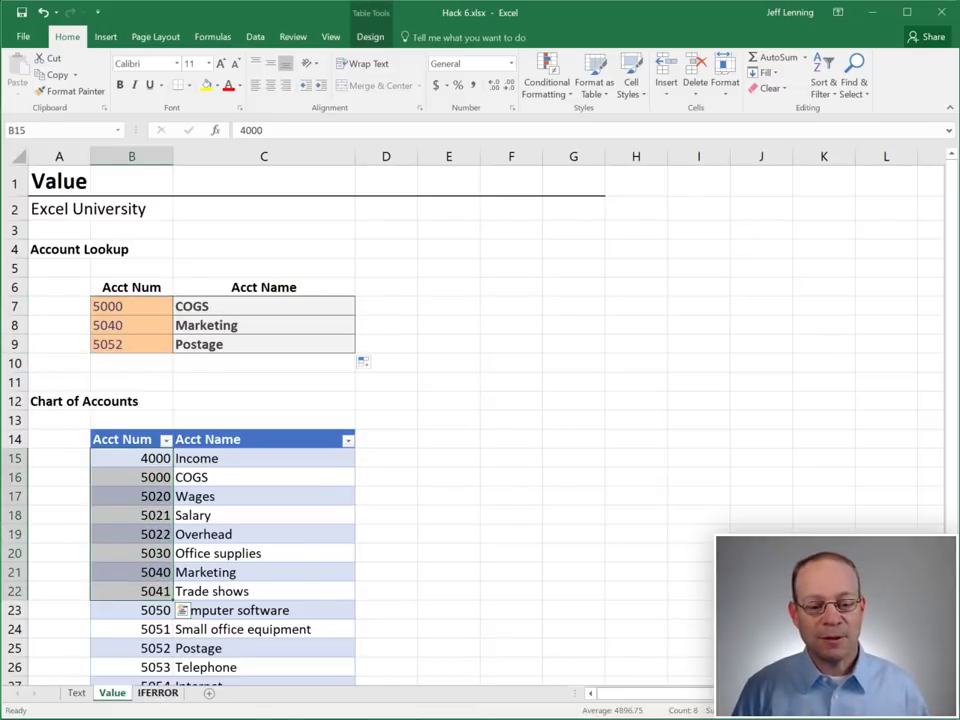
{"action": "left_click", "coordinate": [157, 692]}
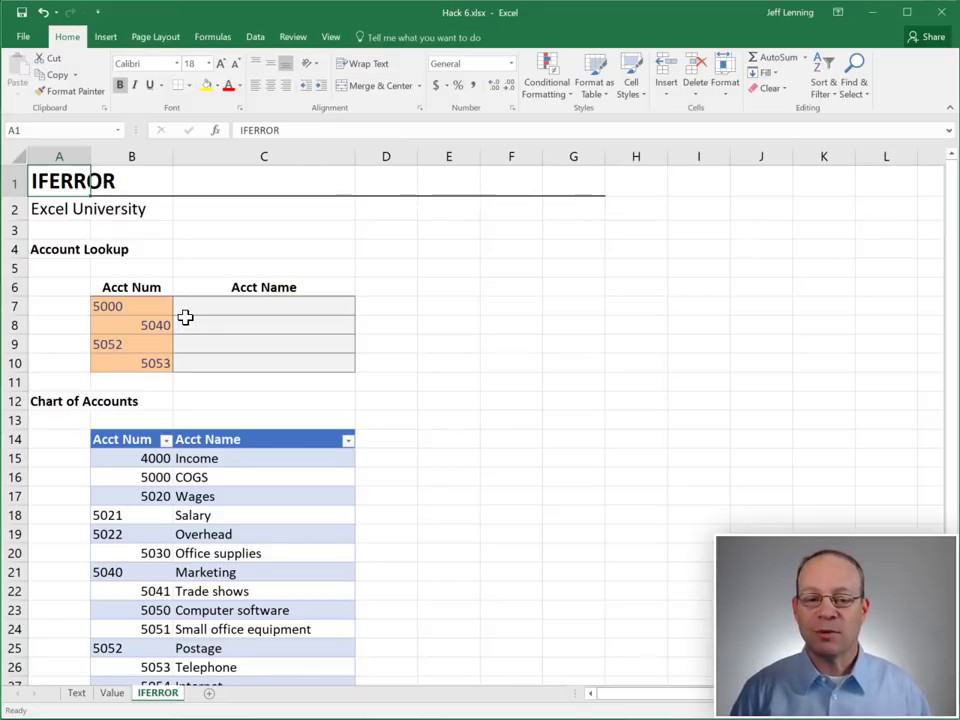
Start C7 with =IFERROR(VLOOKUP(VALUE(B7),Table3,2,false), as the first lookup attempt
{"action": "left_click", "coordinate": [263, 306]}
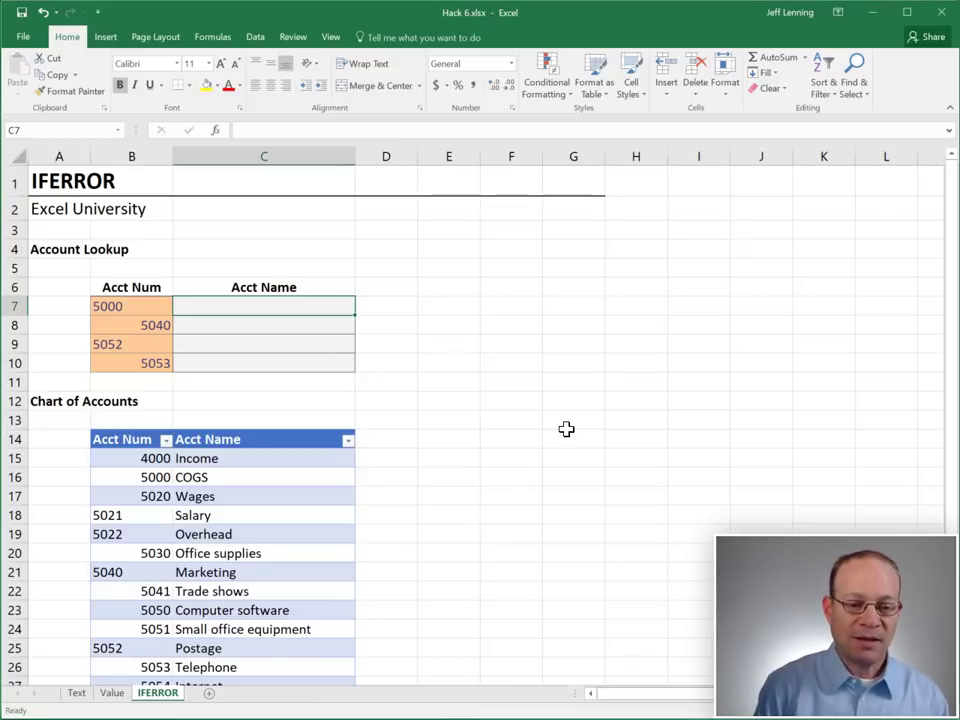
{"action": "type", "text": "="}
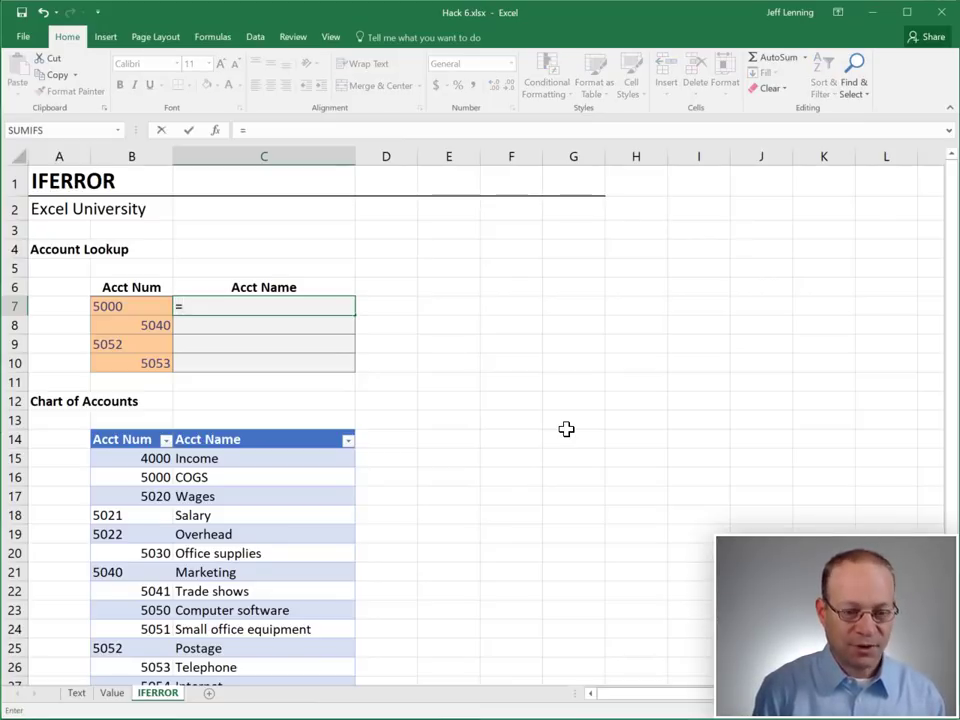
{"action": "type", "text": "IFERROR("}
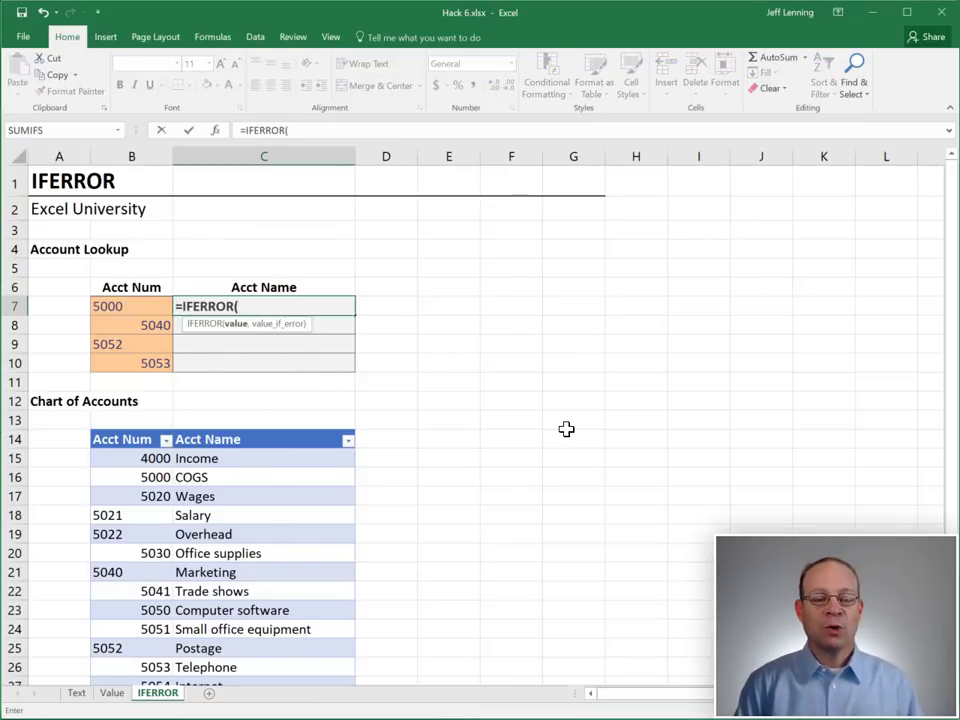
{"action": "type", "text": "VLOOKUP("}
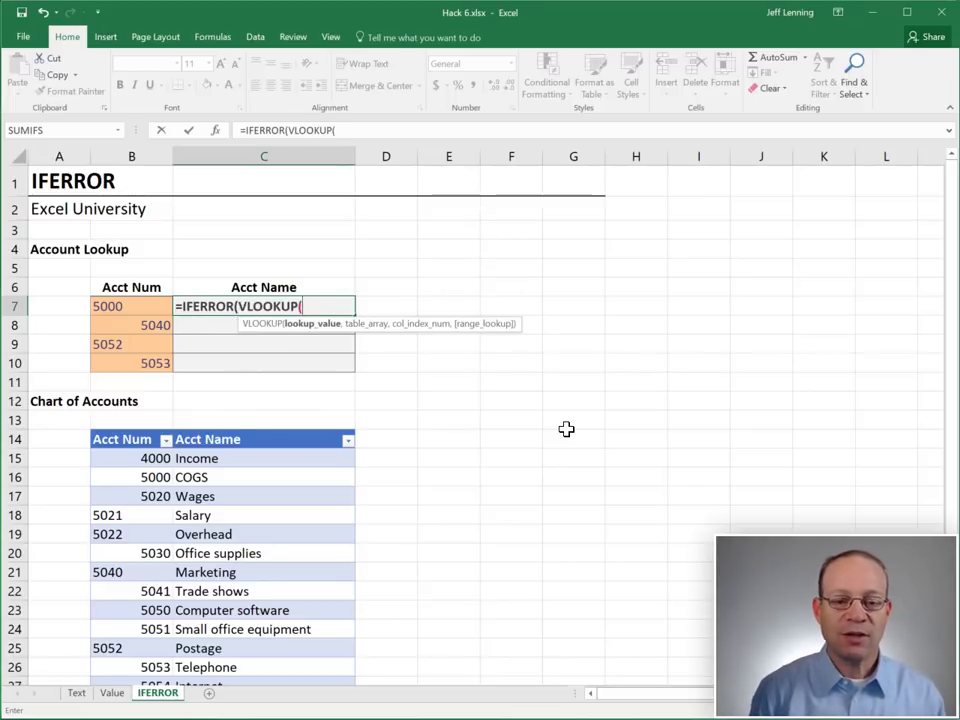
{"action": "type", "text": "value"}
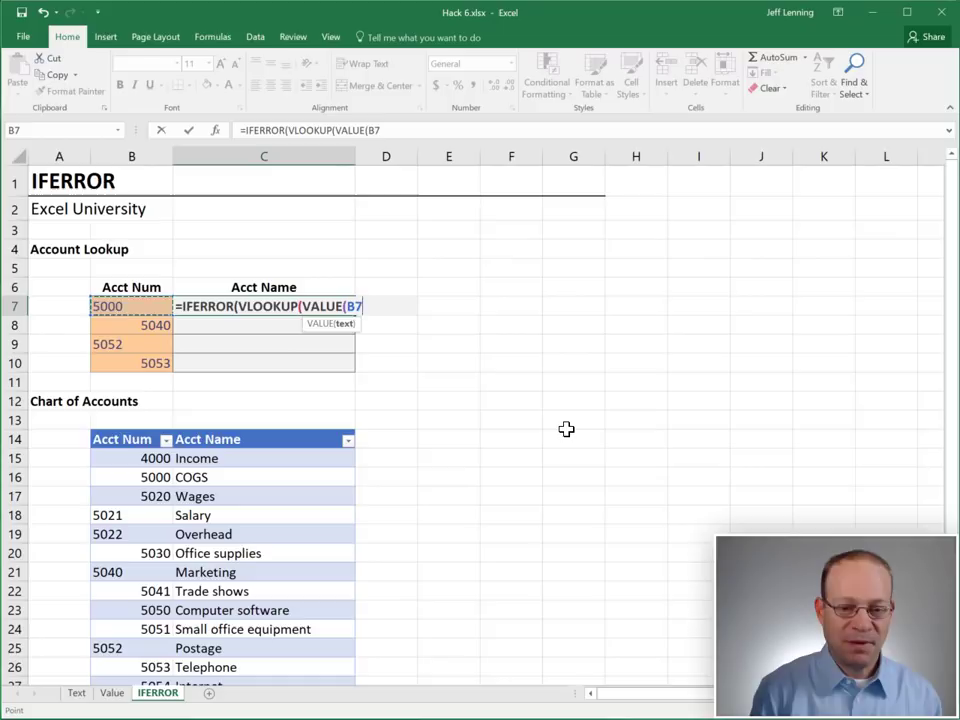
{"action": "type", "text": ",table3,"}
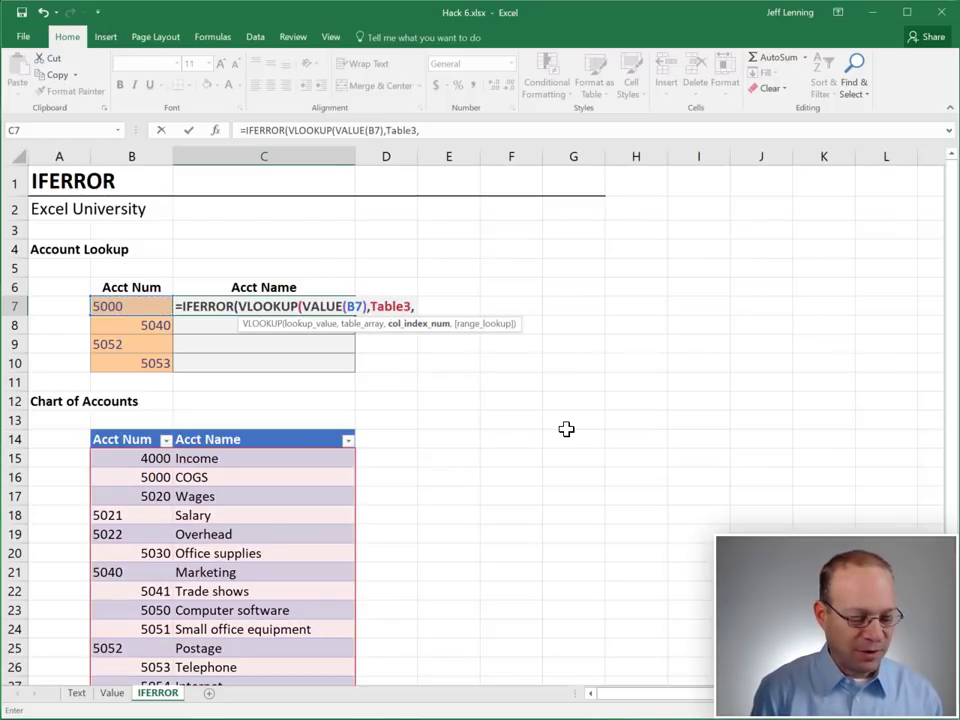
{"action": "type", "text": "2,false"}
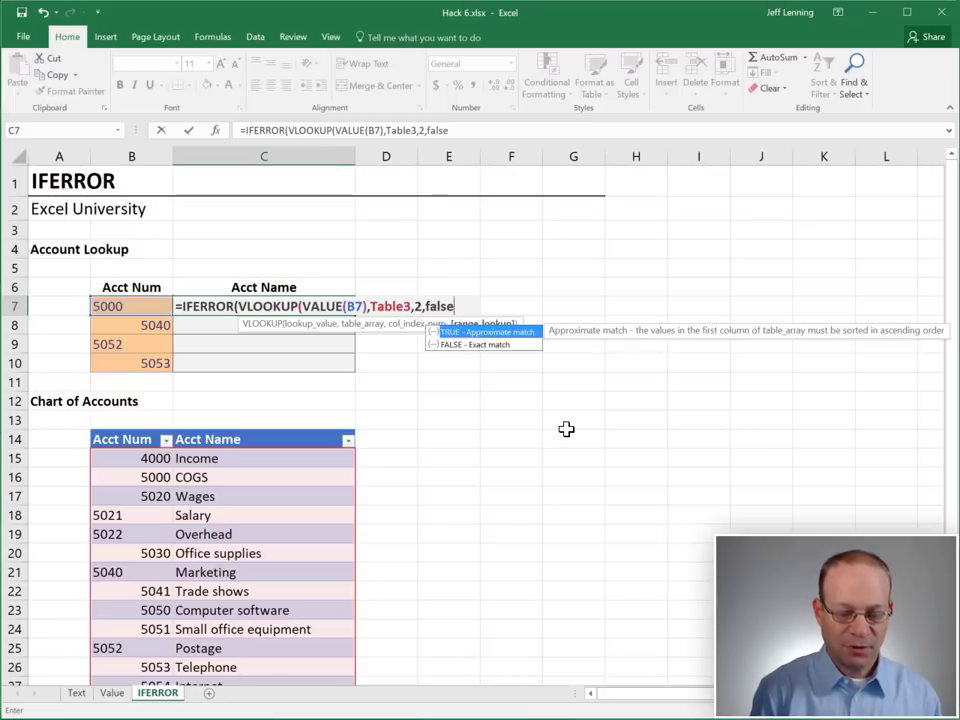
{"action": "type", "text": "),"}
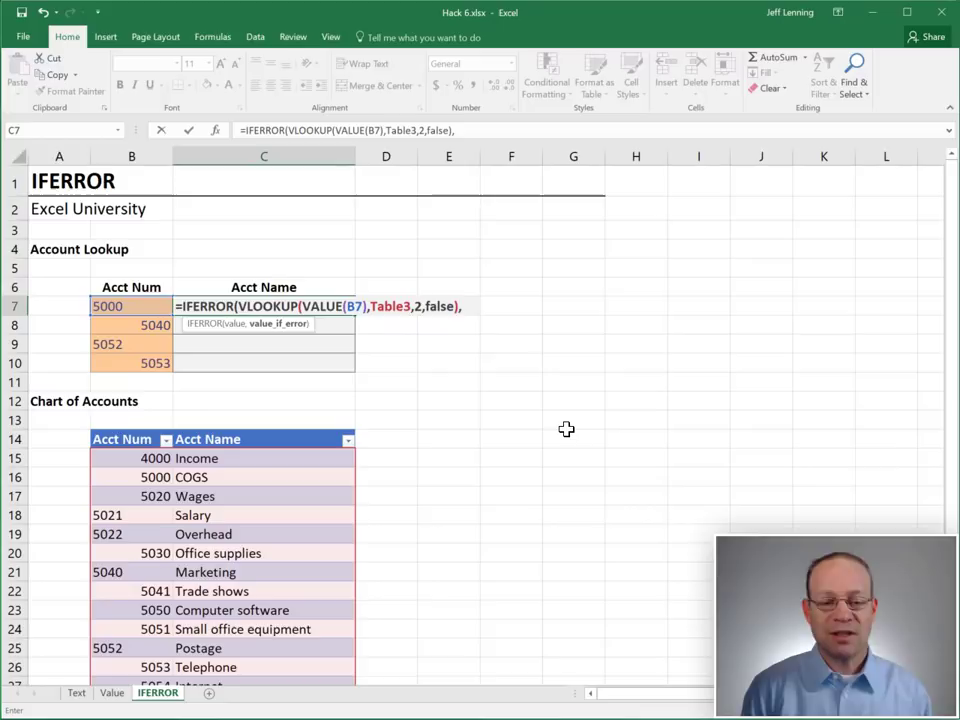
Add the fallback VLOOKUP(TEXT(B7,0),Table3,2,false) as IFERROR's second argument
{"action": "type", "text": "vl"}
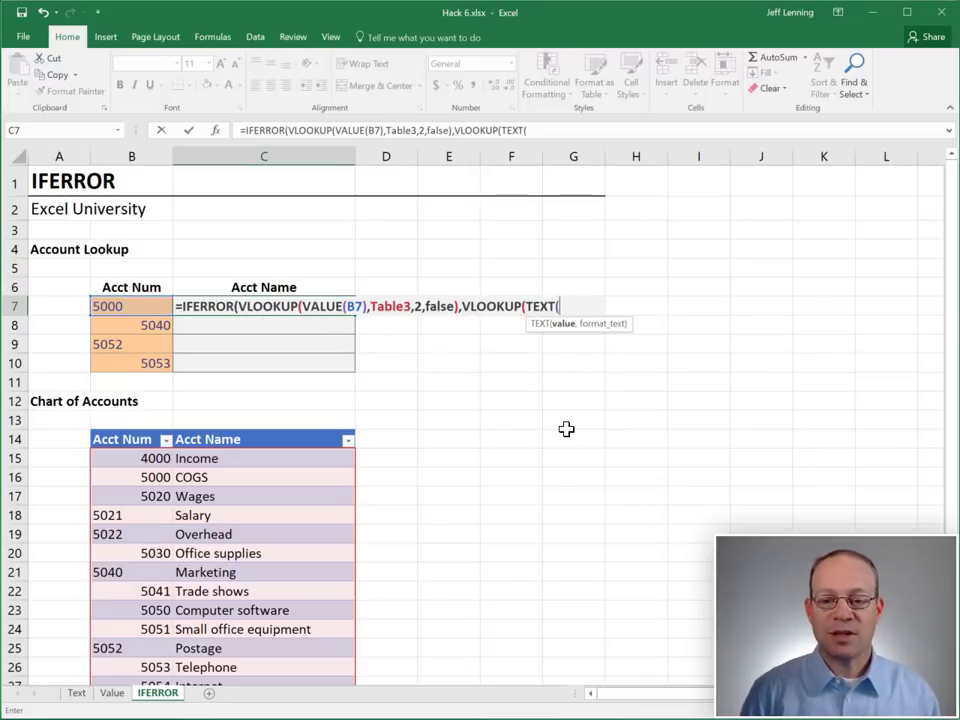
{"action": "type", "text": "B7,"}
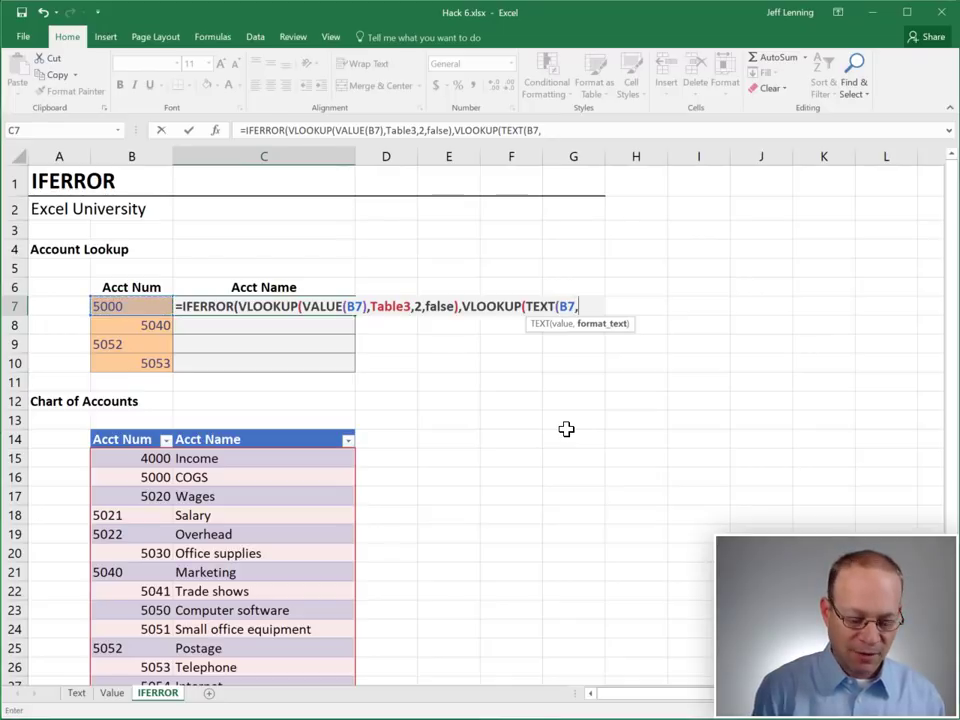
{"action": "type", "text": "0),tabl"}
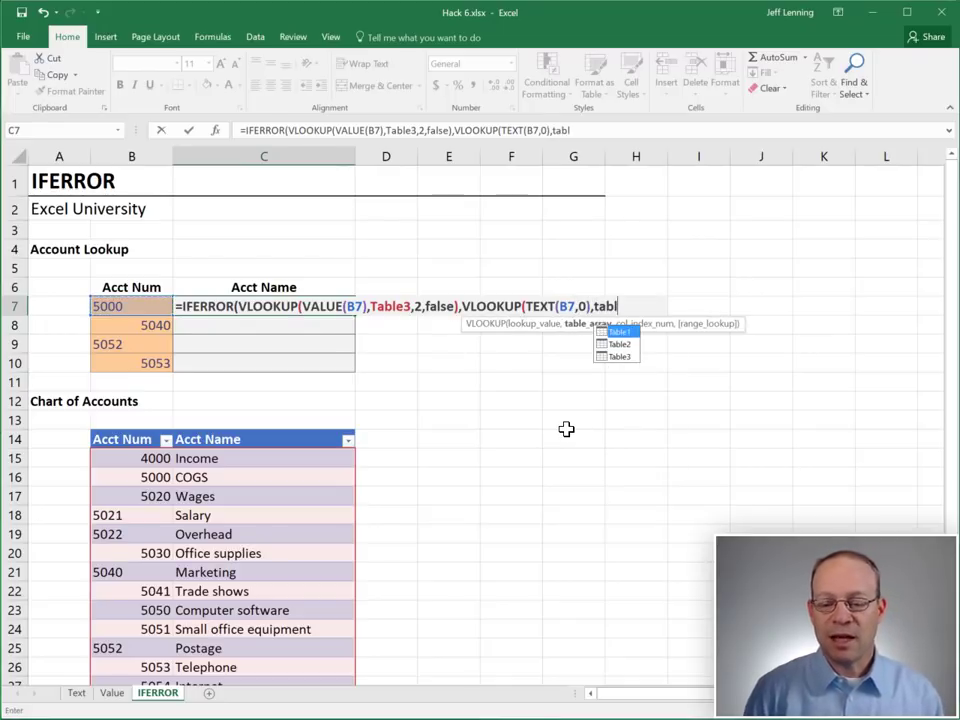
{"action": "type", "text": "Table3,2"}
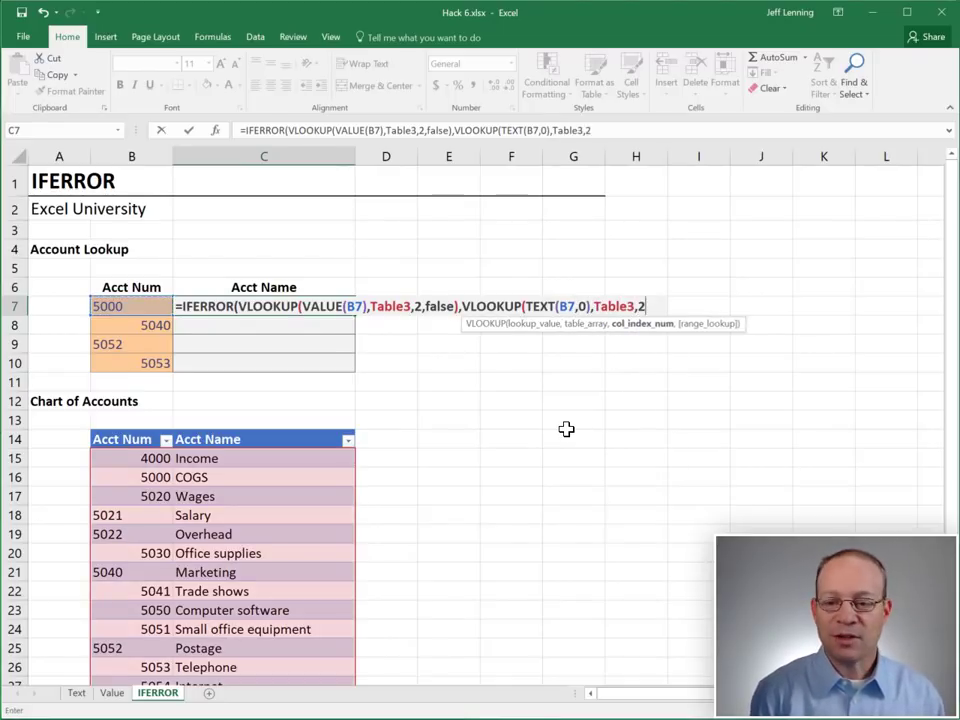
{"action": "type", "text": ",false))"}
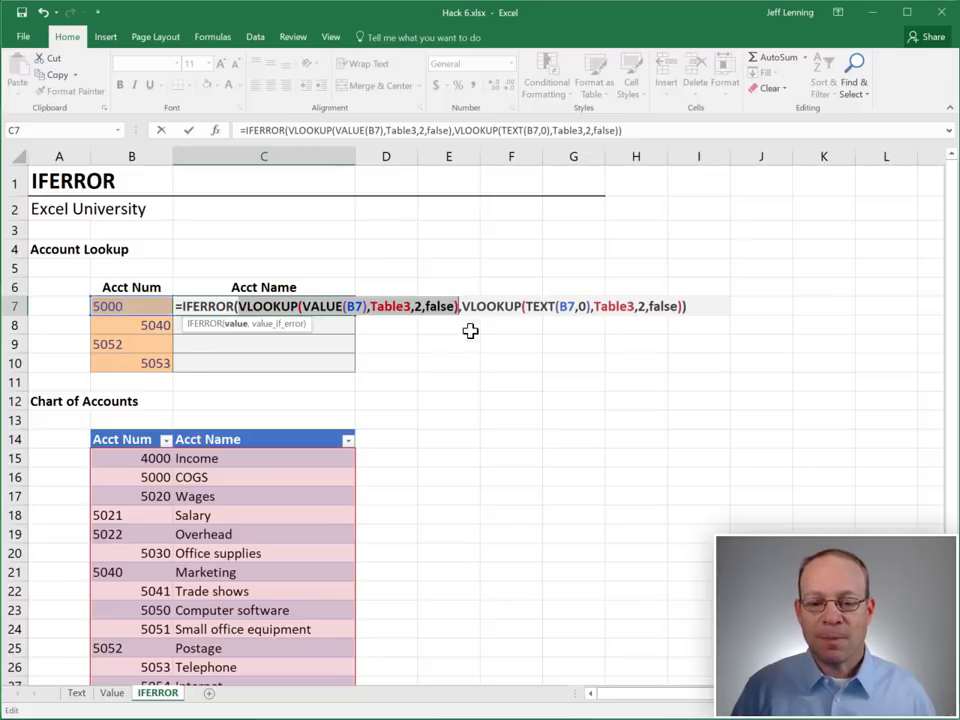
{"action": "mouse_move", "coordinate": [492, 360]}
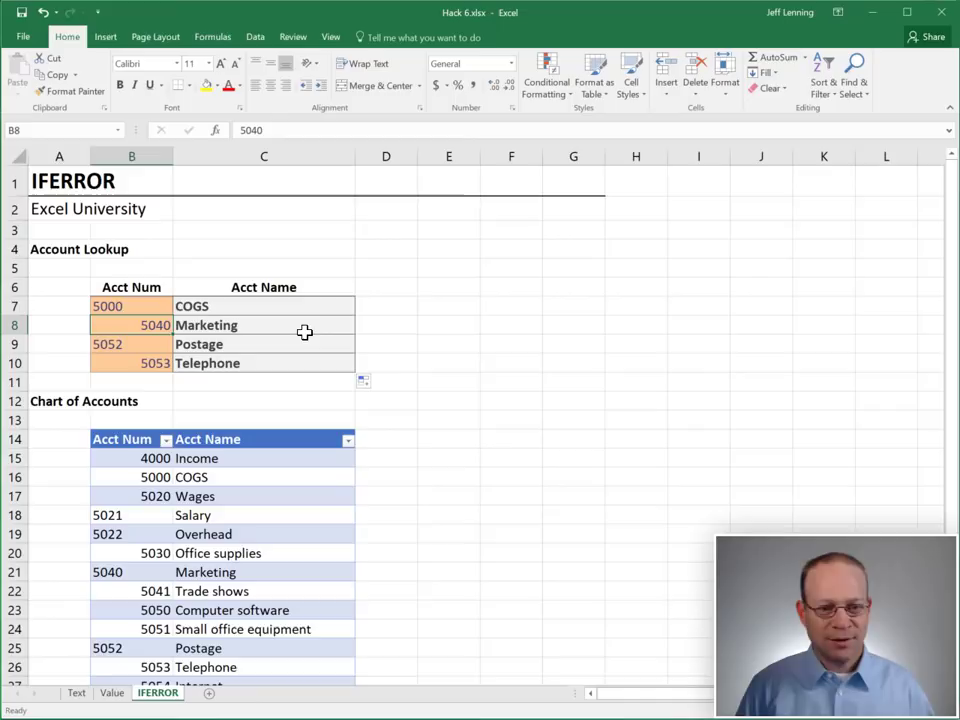
Inspect how accounts 5000, 5040, 5052 and 5053 are stored in B7:B10
{"action": "left_click", "coordinate": [131, 306]}
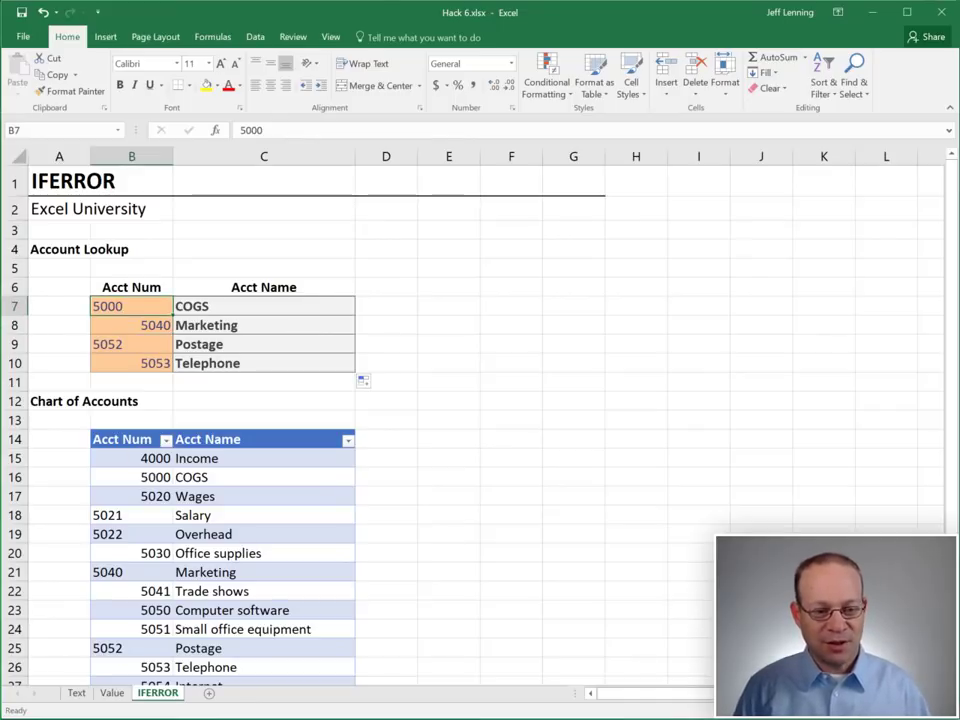
{"action": "left_click", "coordinate": [131, 325]}
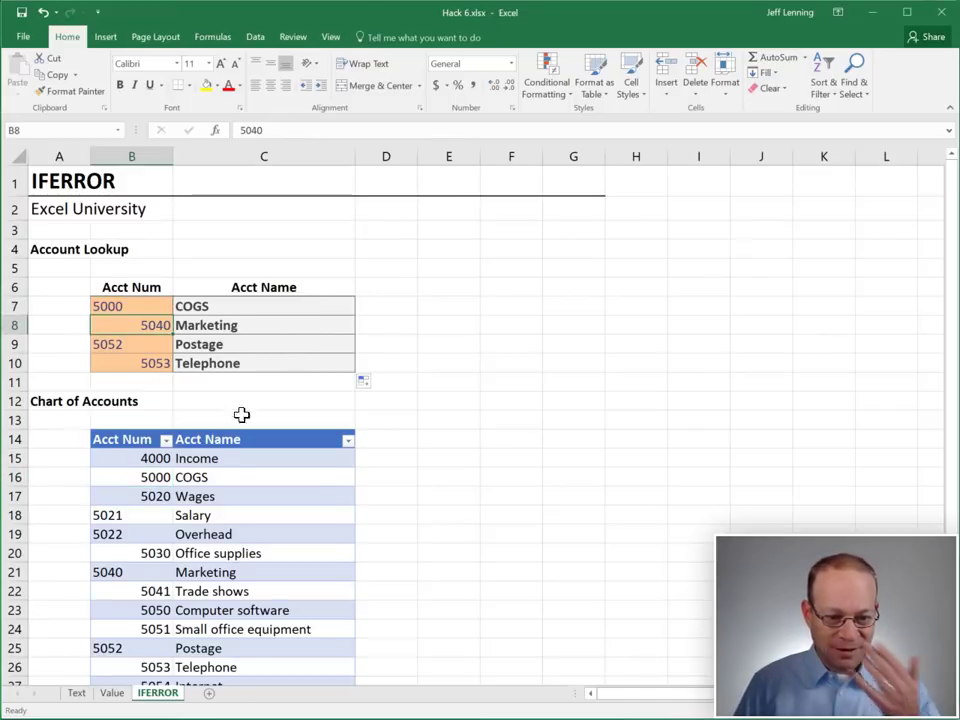
{"action": "left_click", "coordinate": [131, 343]}
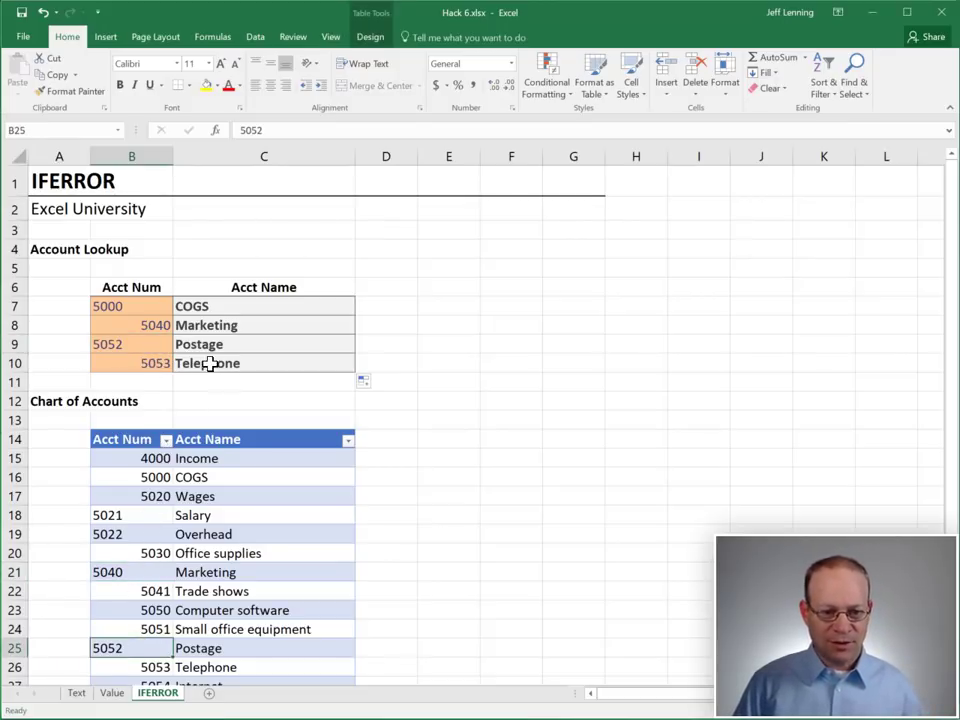
{"action": "left_click", "coordinate": [131, 363]}
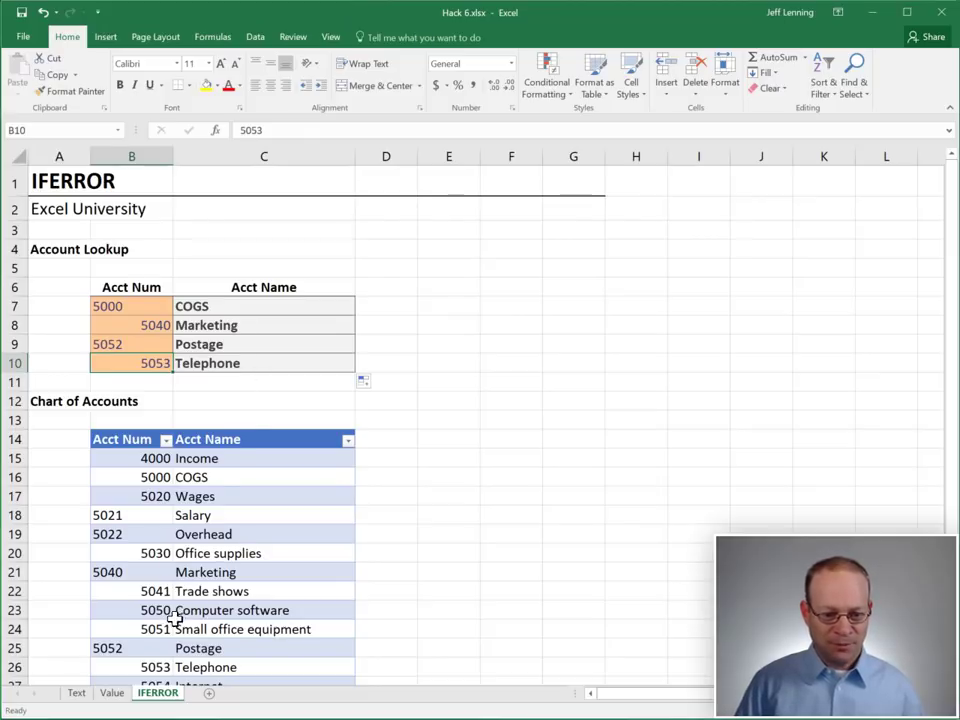